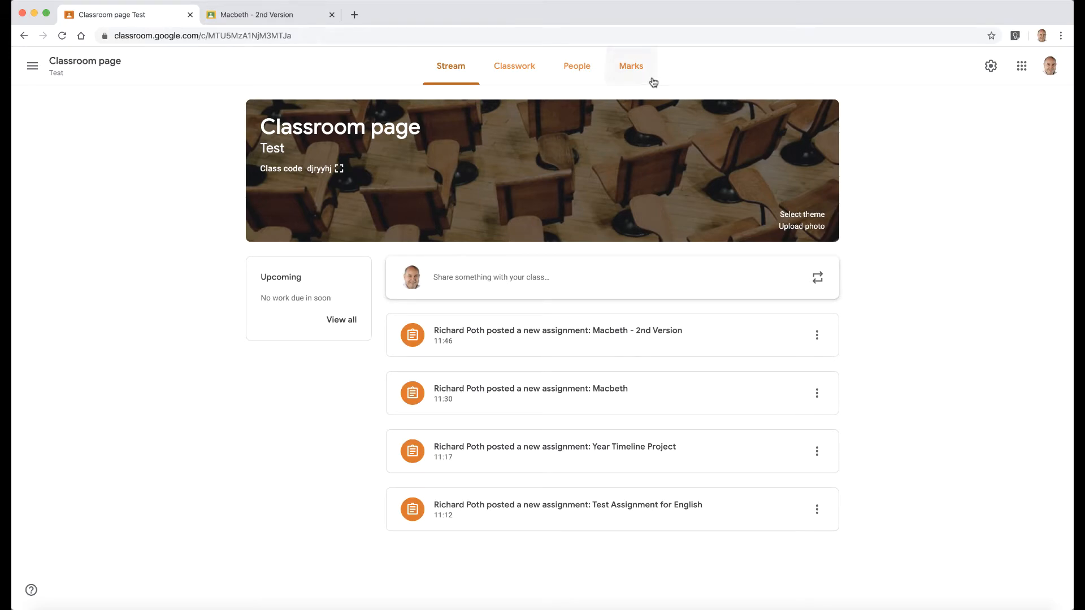
Step: Show the Marks grid listing each student's scores and class averages per assignment
click(630, 66)
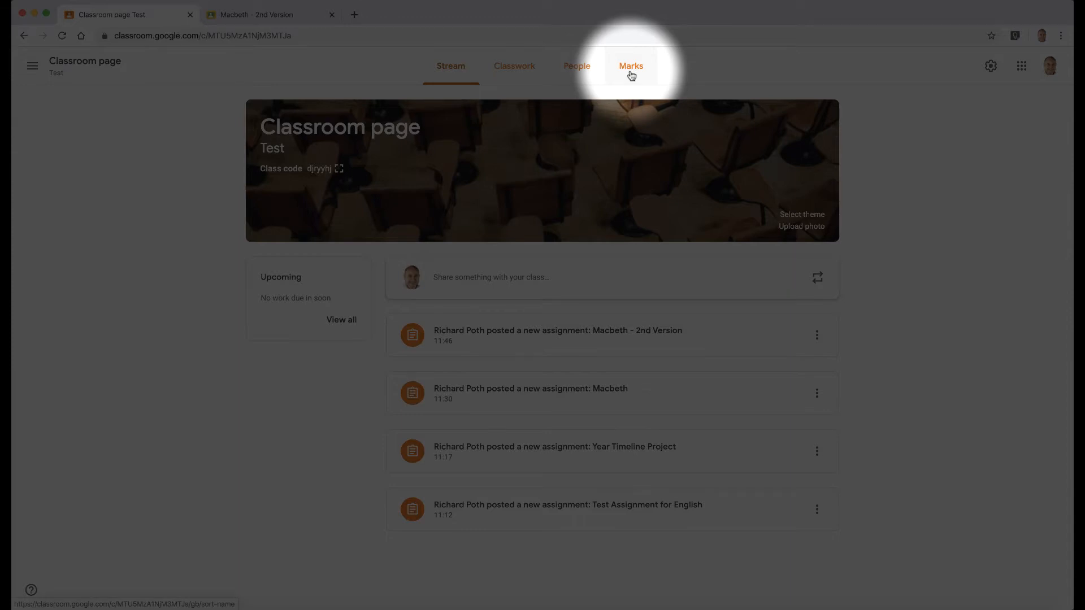
click(630, 65)
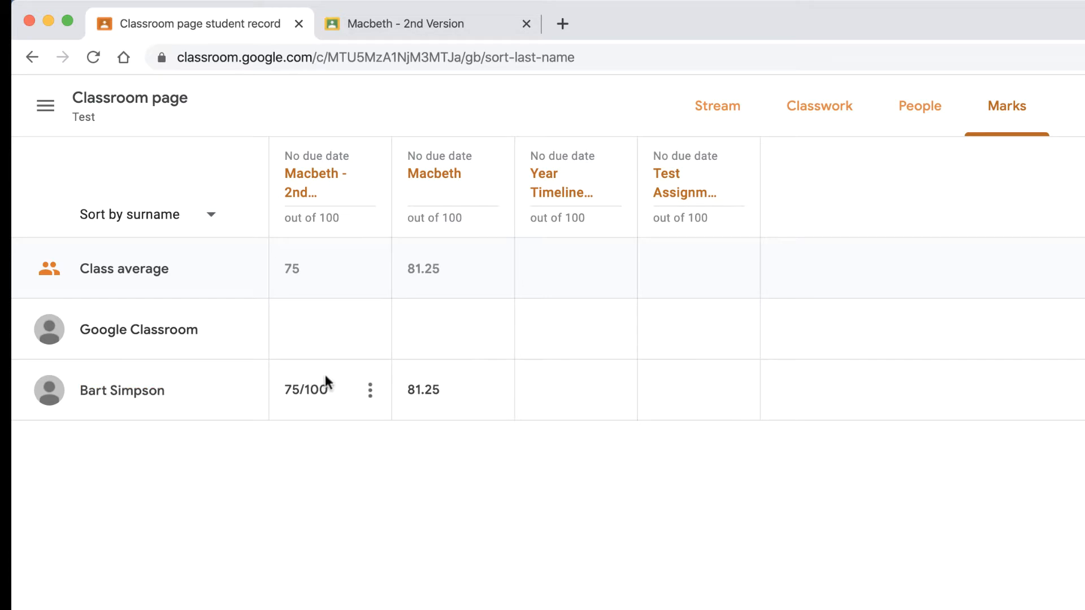
mouse_move(368, 398)
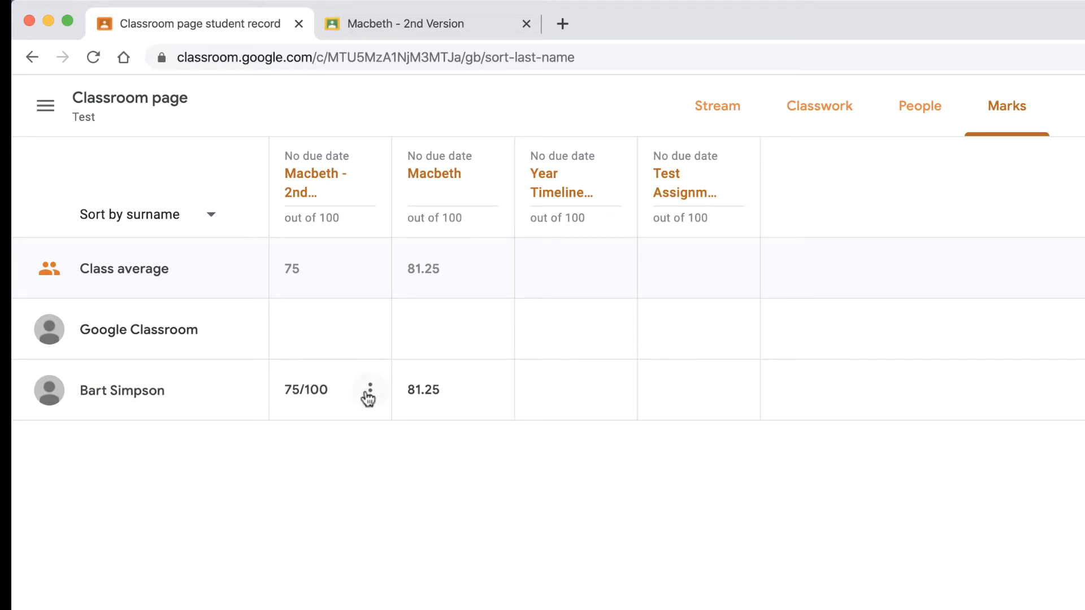
Step: View Bart Simpson's 75/100 submission for Macbeth - 2nd Version from its grade cell menu
click(369, 390)
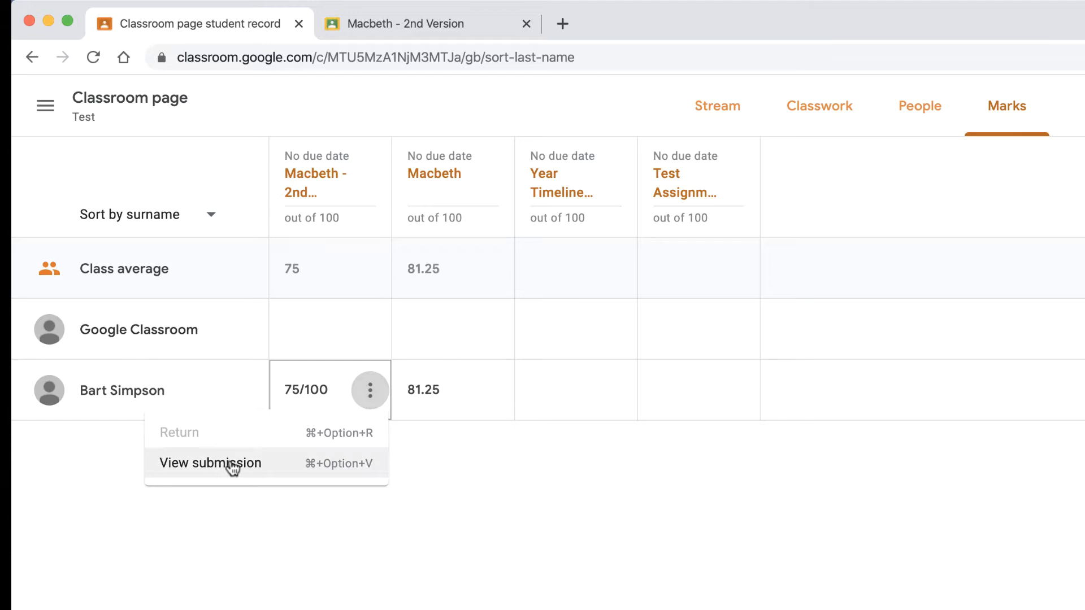
mouse_move(239, 467)
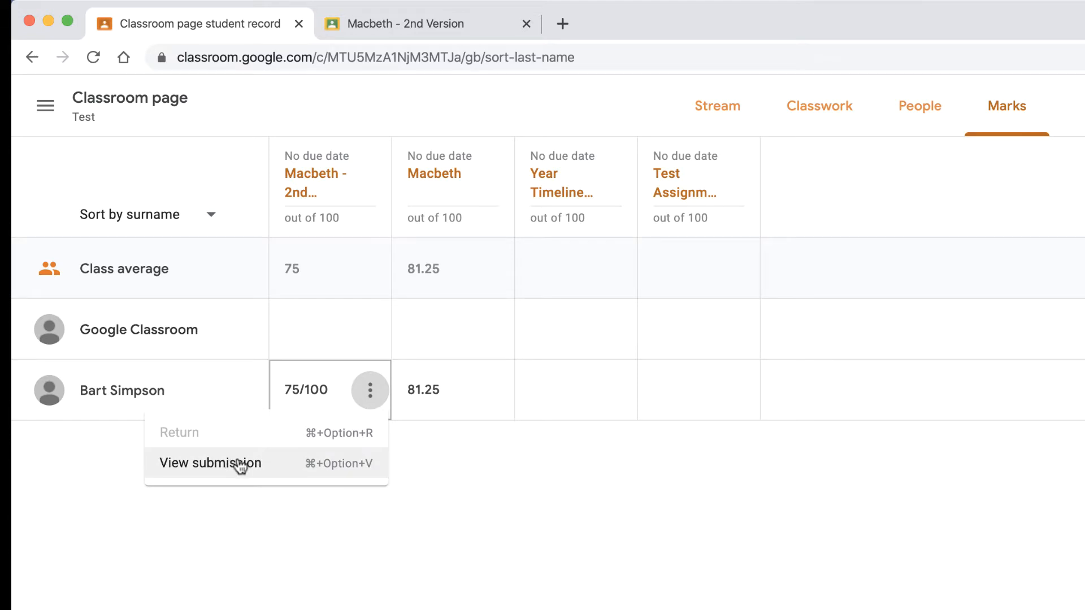
click(210, 463)
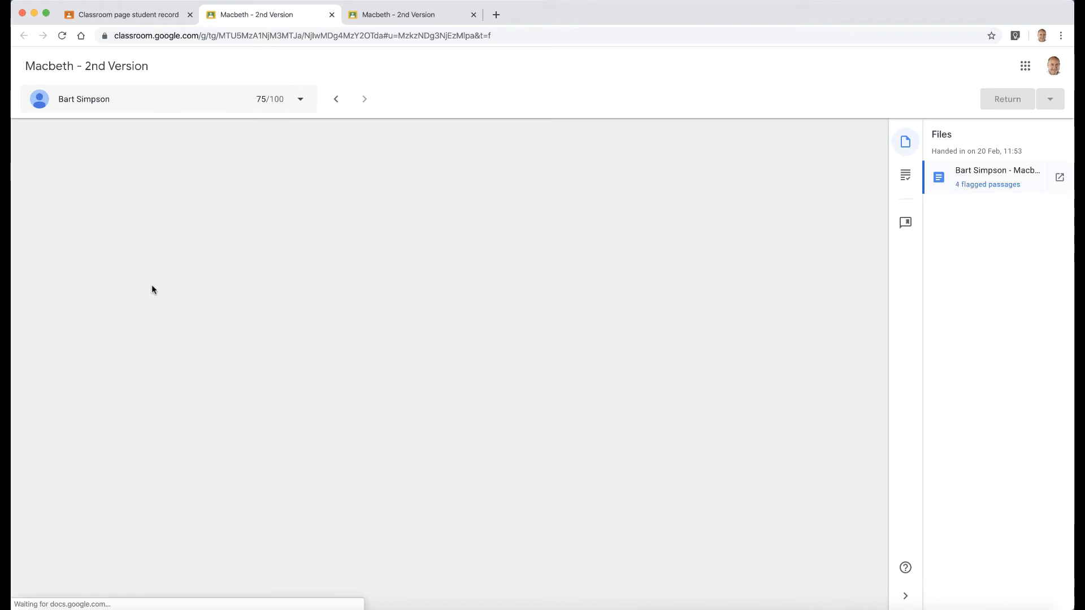
Step: Return to the class Marks grid browser tab showing Bart's score as 75
click(128, 14)
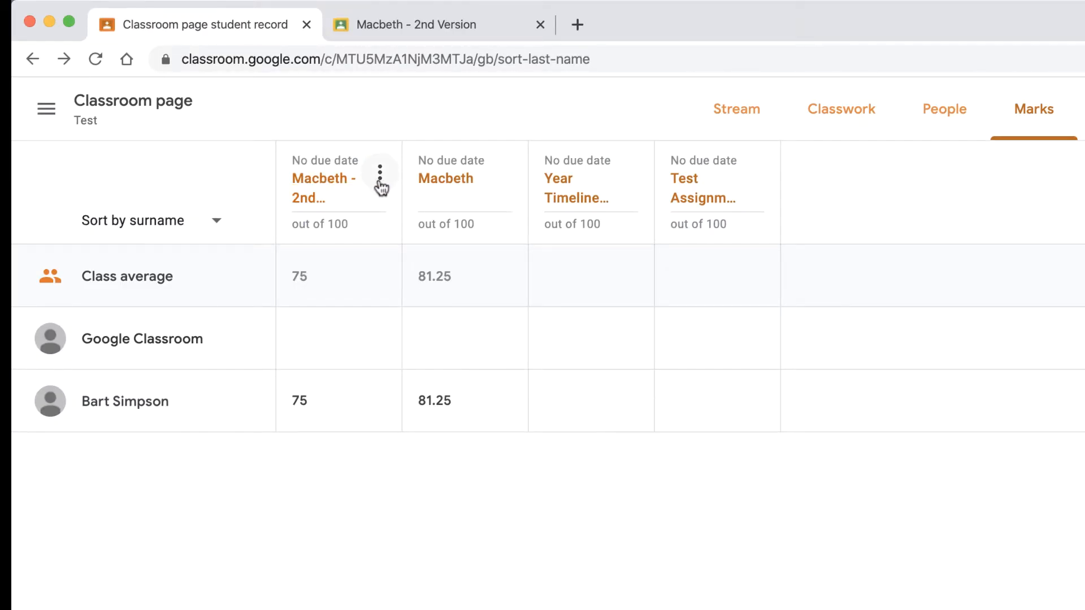
click(380, 174)
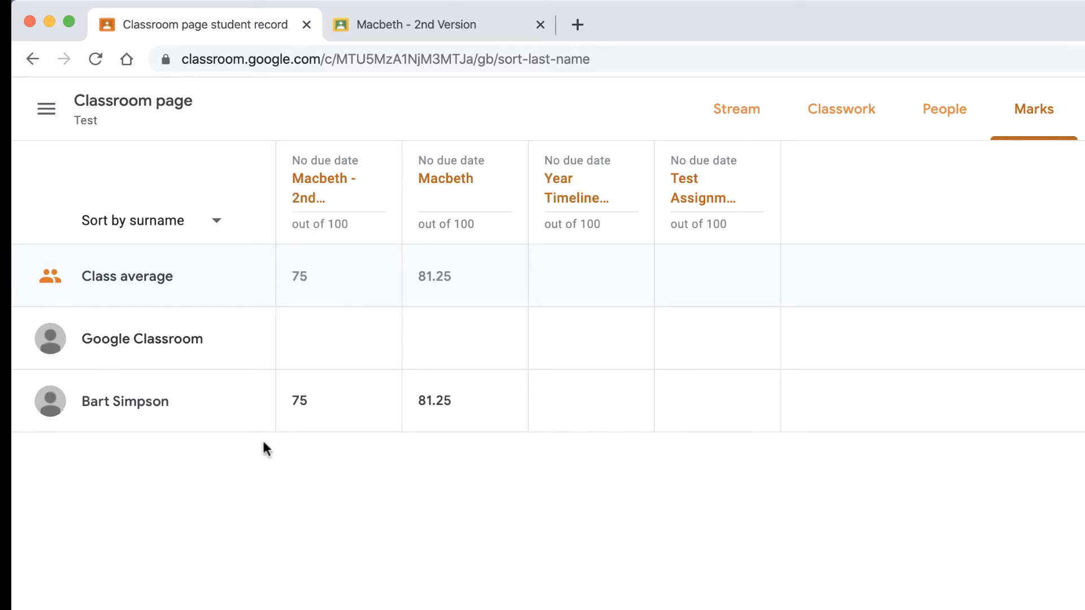
mouse_move(507, 495)
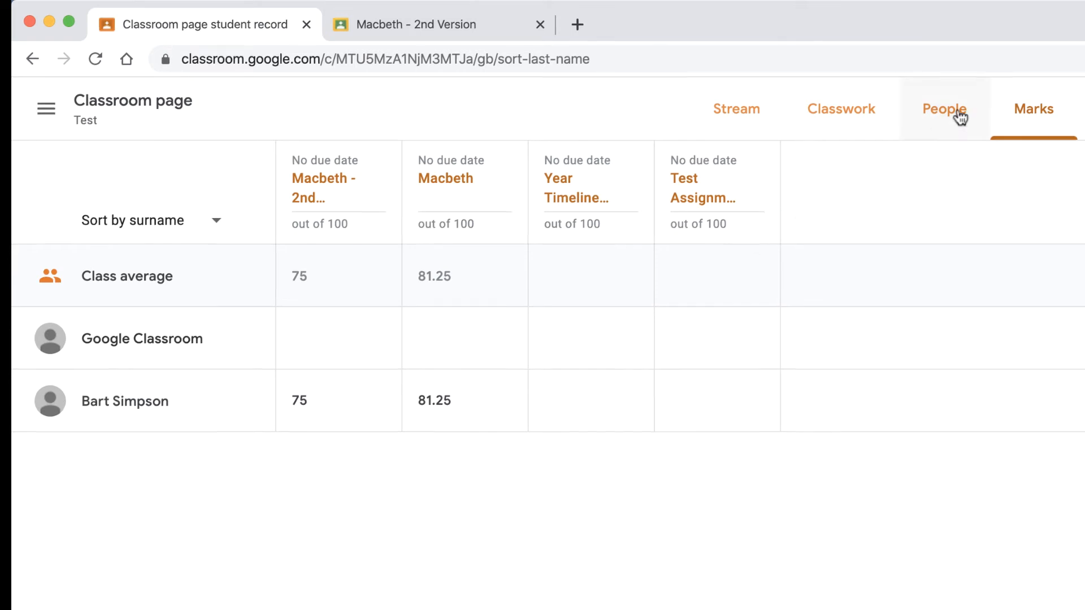
click(944, 109)
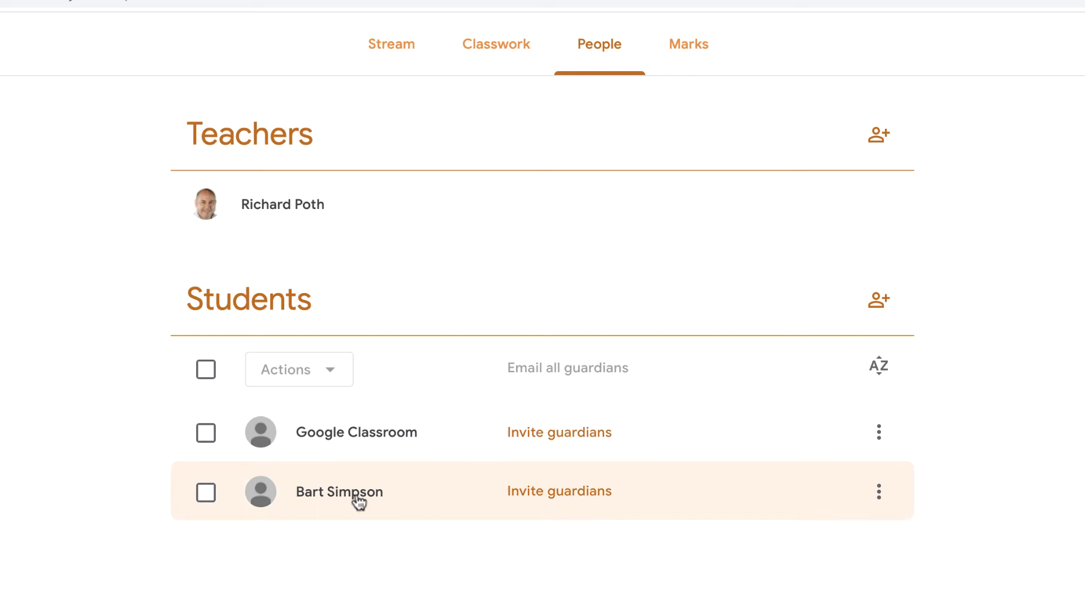
click(339, 491)
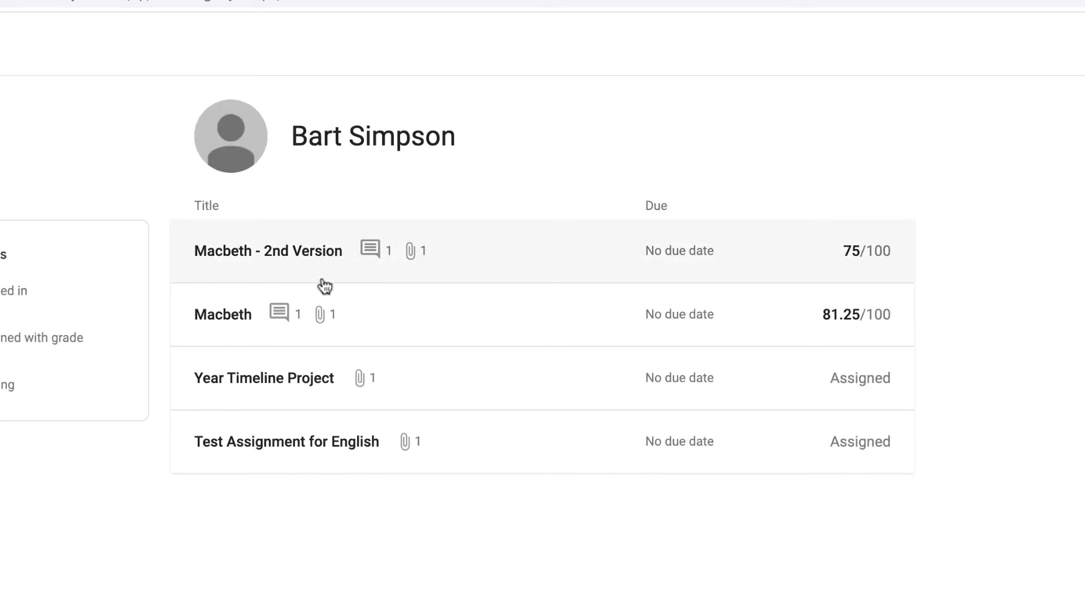
mouse_move(290, 303)
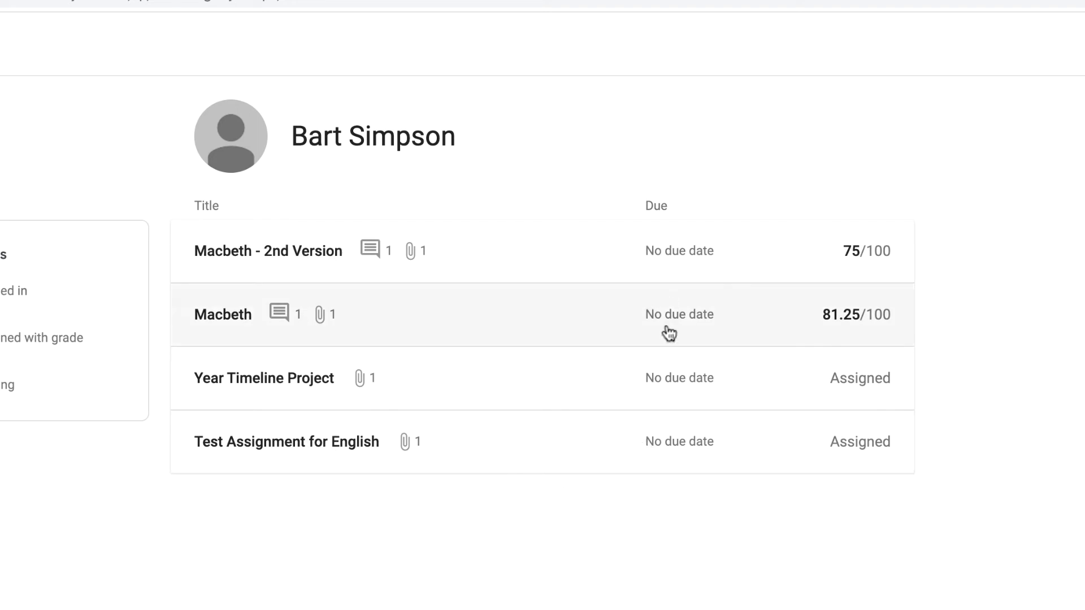
mouse_move(817, 308)
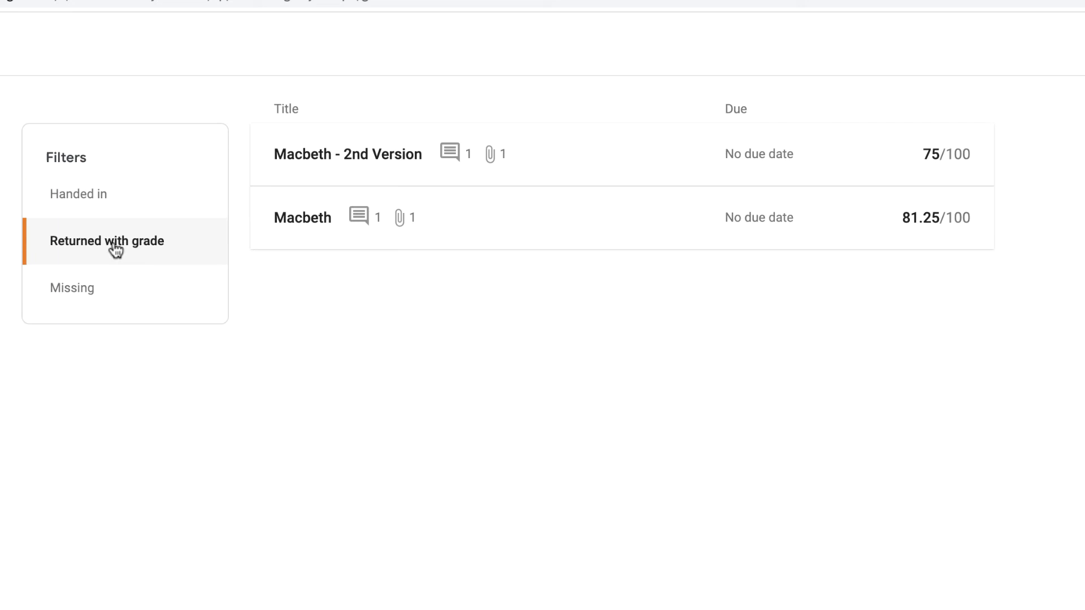
Step: Filter Bart Simpson's assignment list to Missing work
click(73, 288)
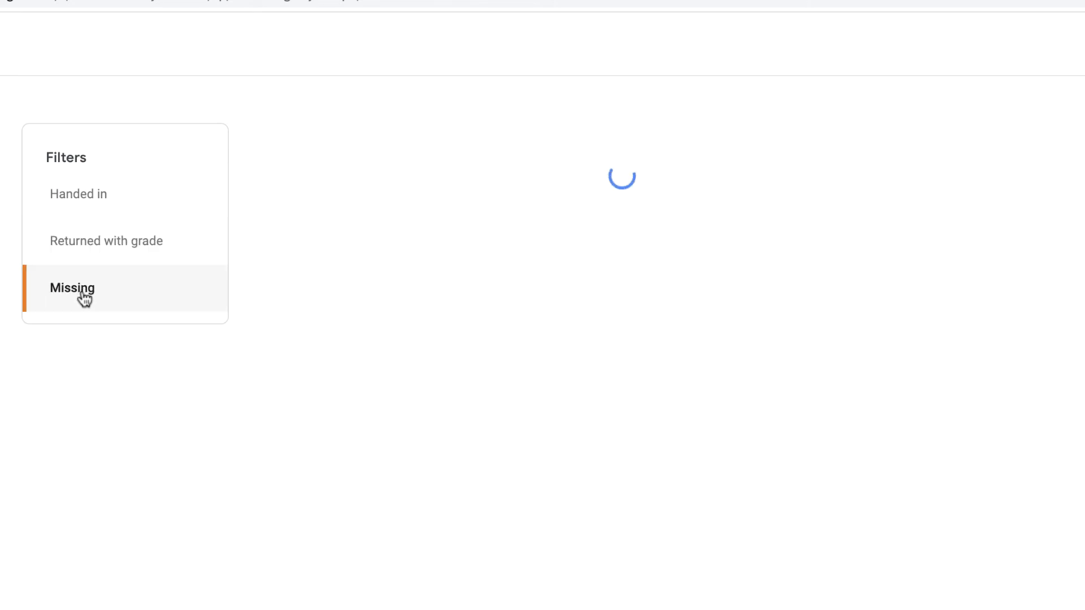
click(73, 288)
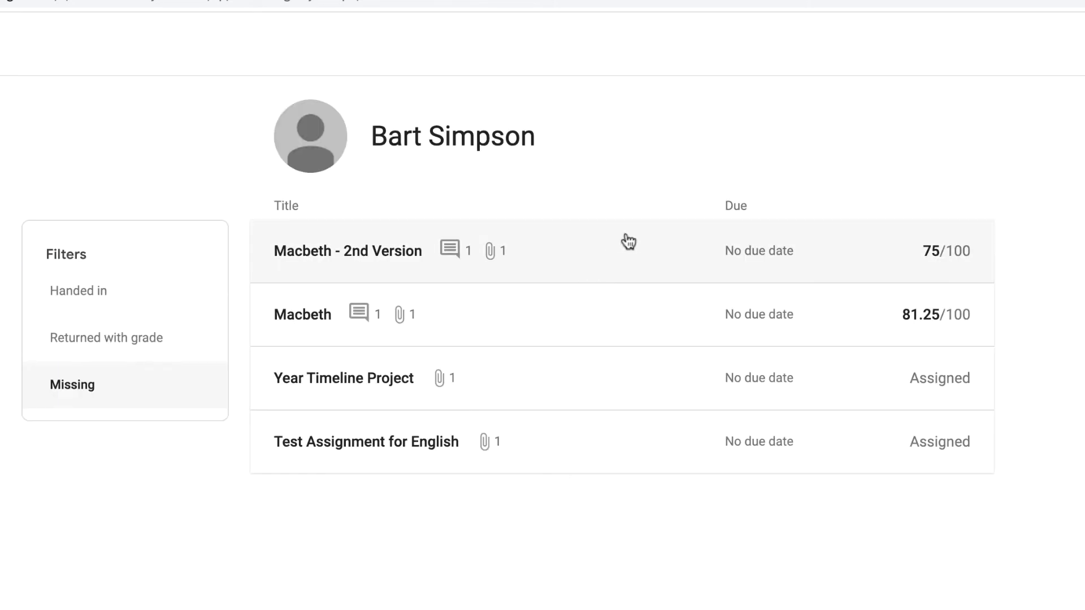
mouse_move(631, 549)
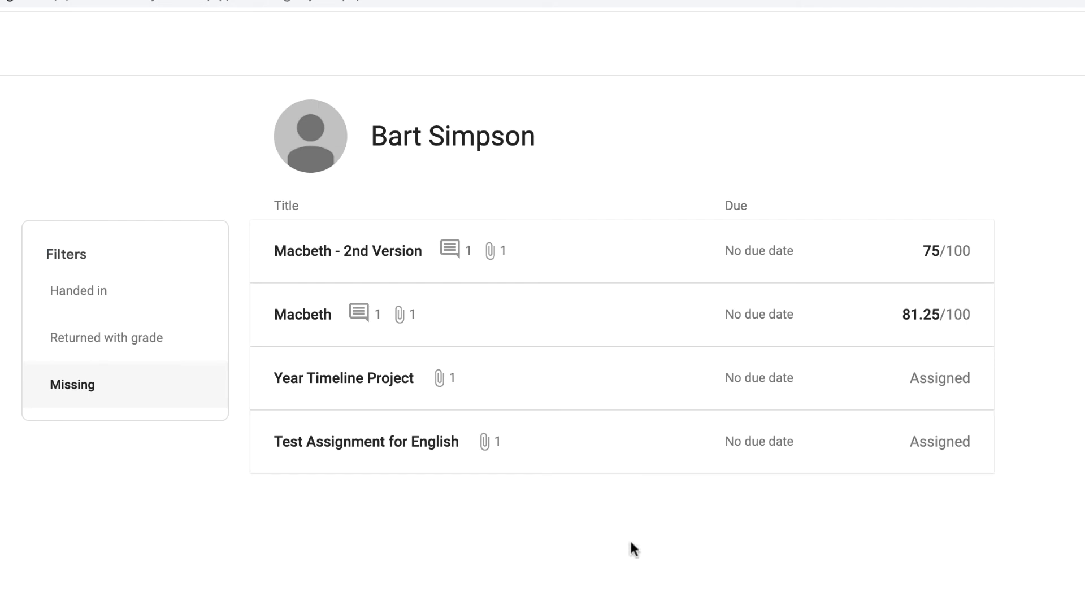
mouse_move(647, 574)
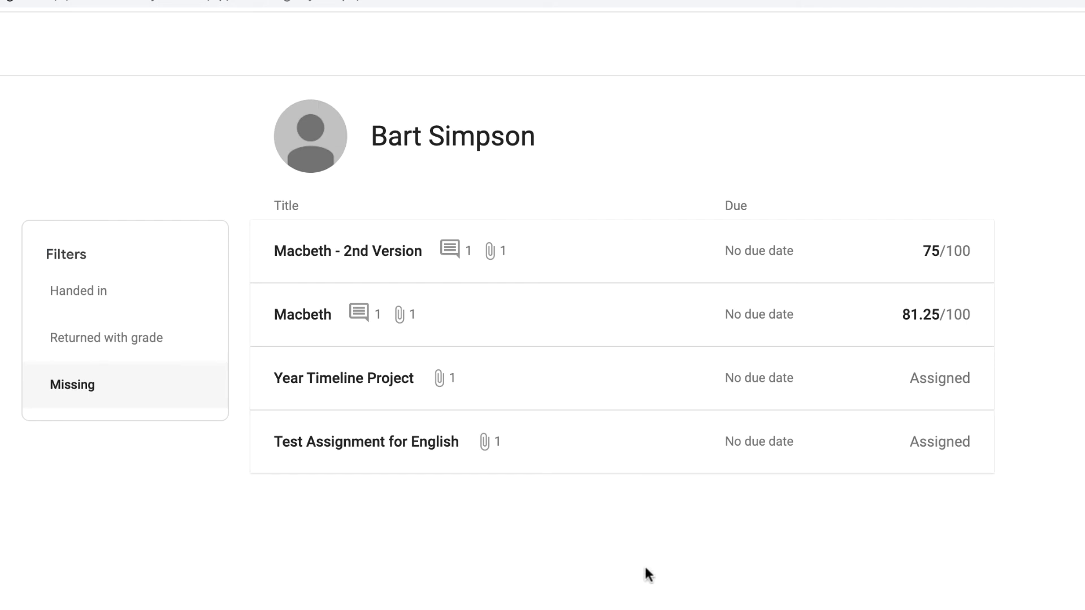